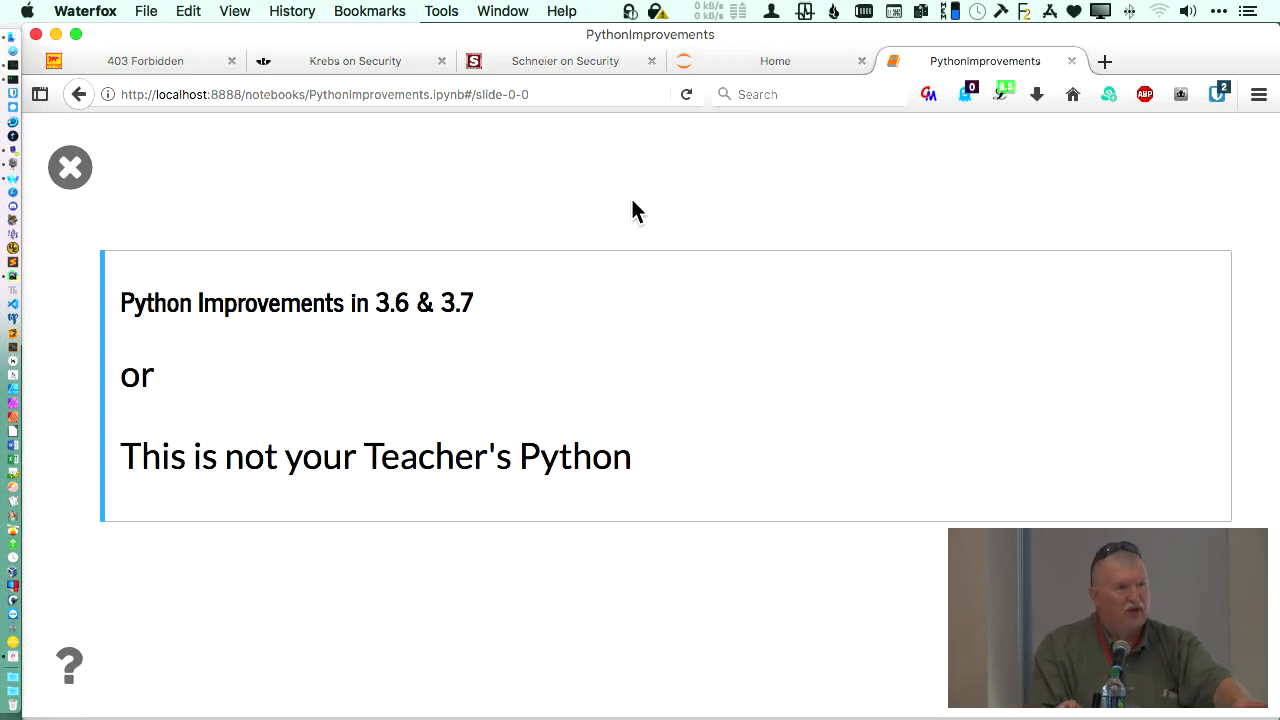
mouse_move(374, 220)
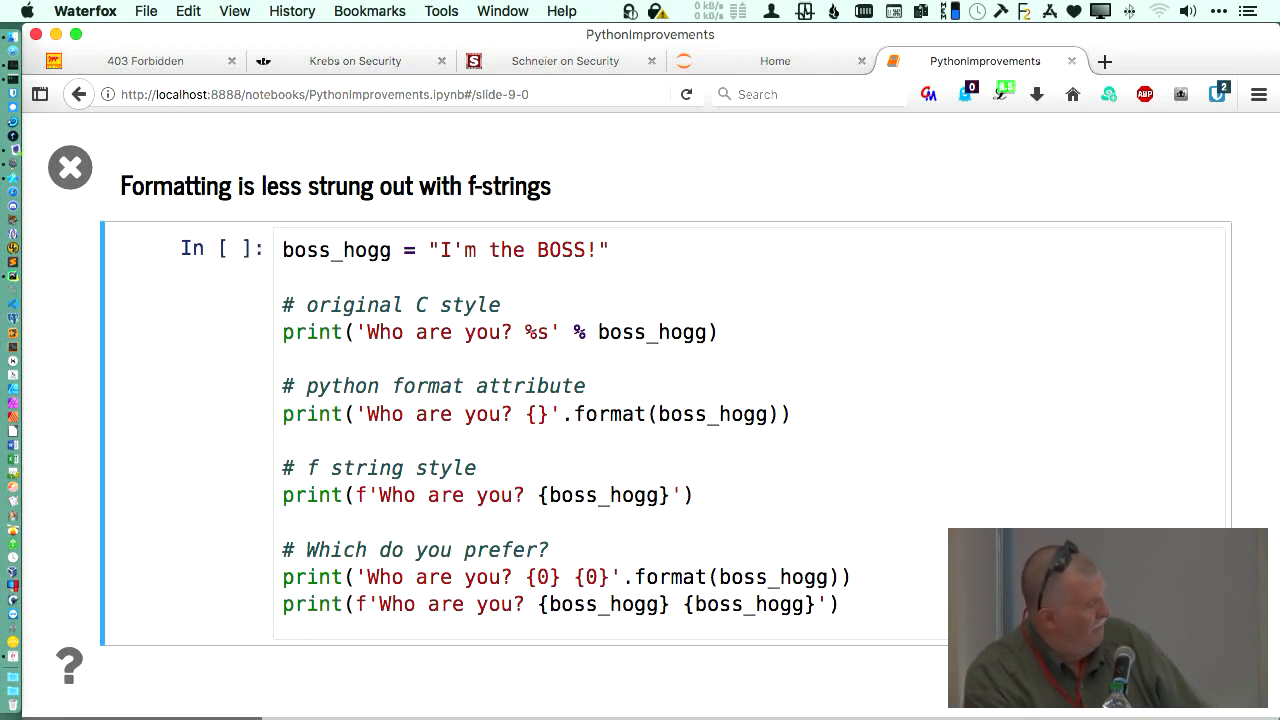
mouse_move(816, 440)
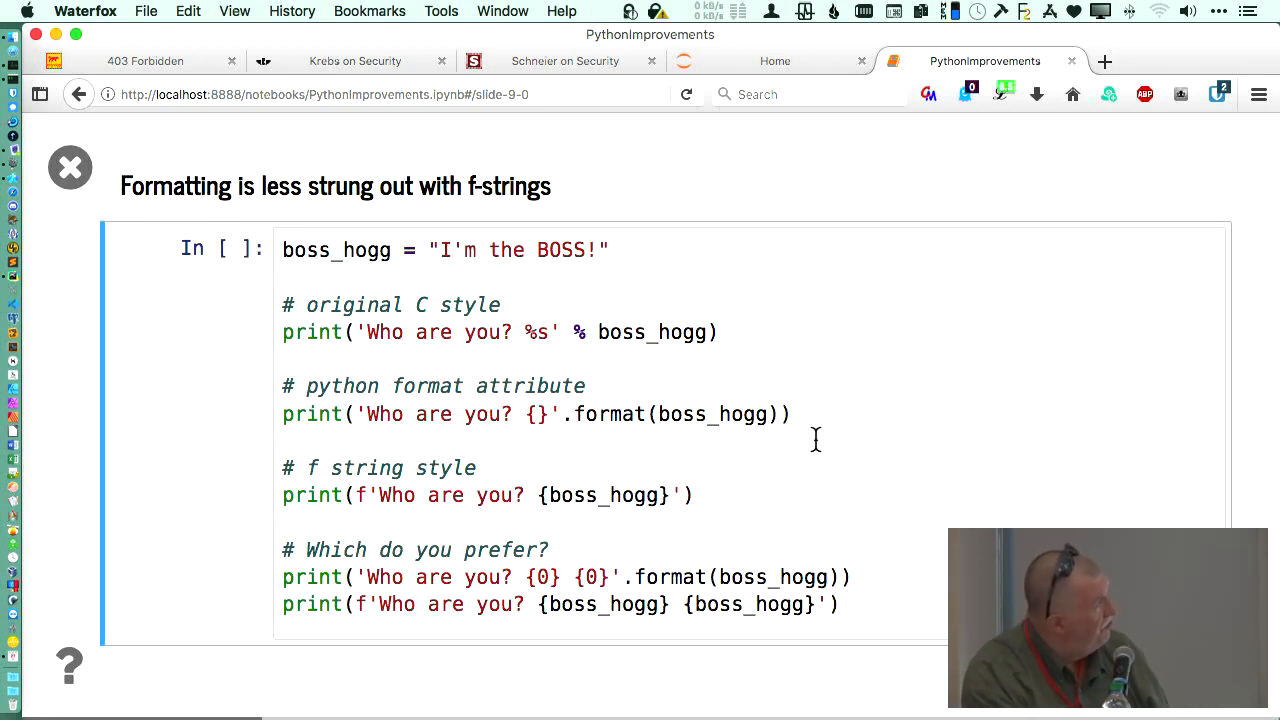
mouse_move(616, 544)
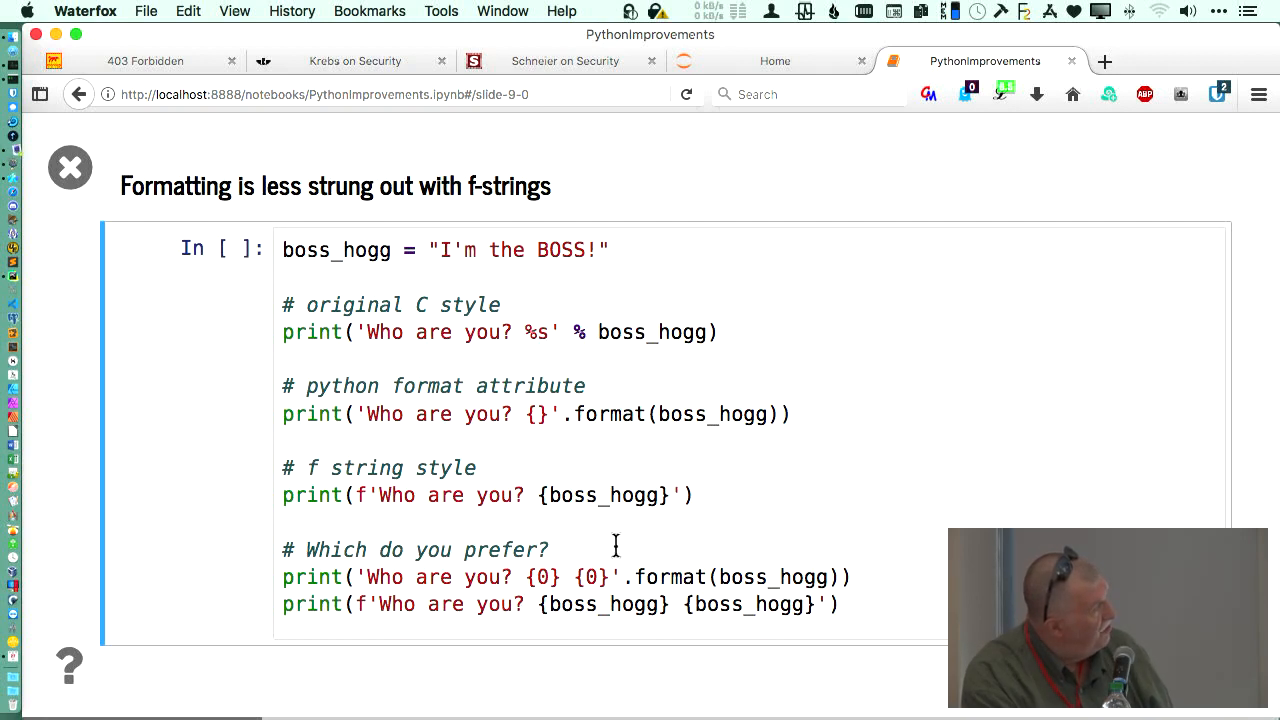
mouse_move(572, 516)
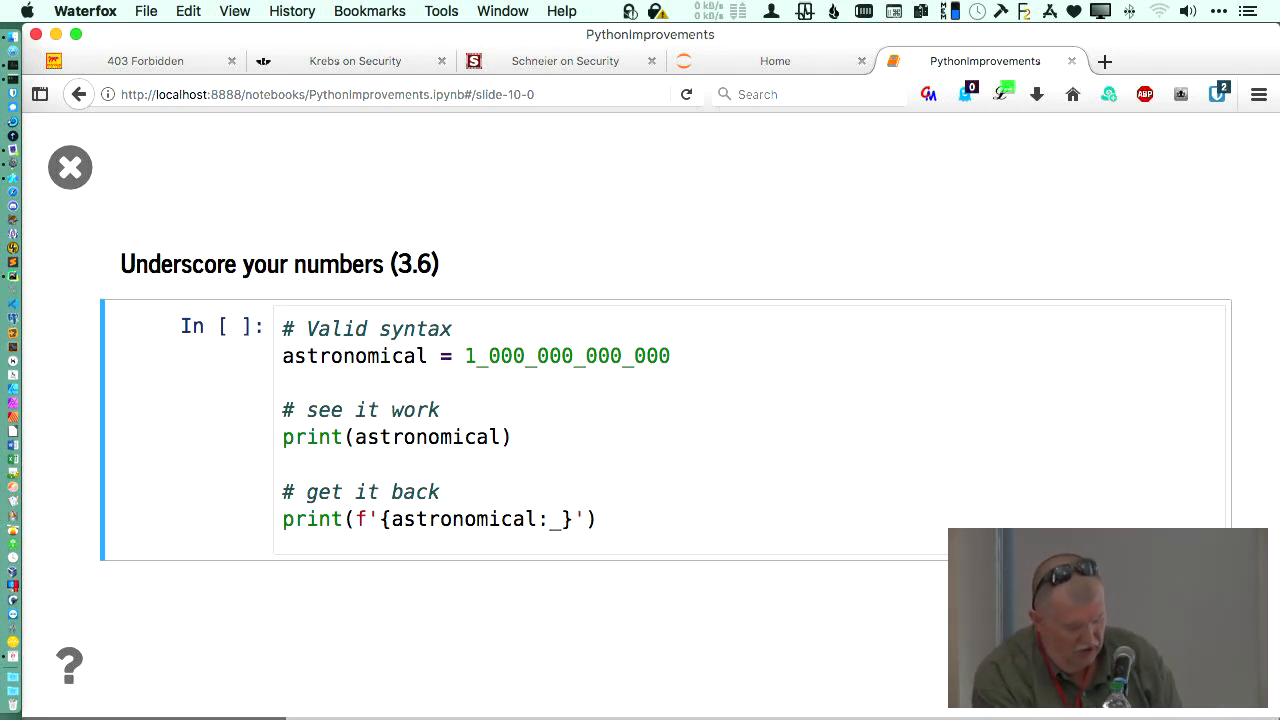
Step: Run the underscore-separated large number cell to show its evaluated value
key("shift+enter")
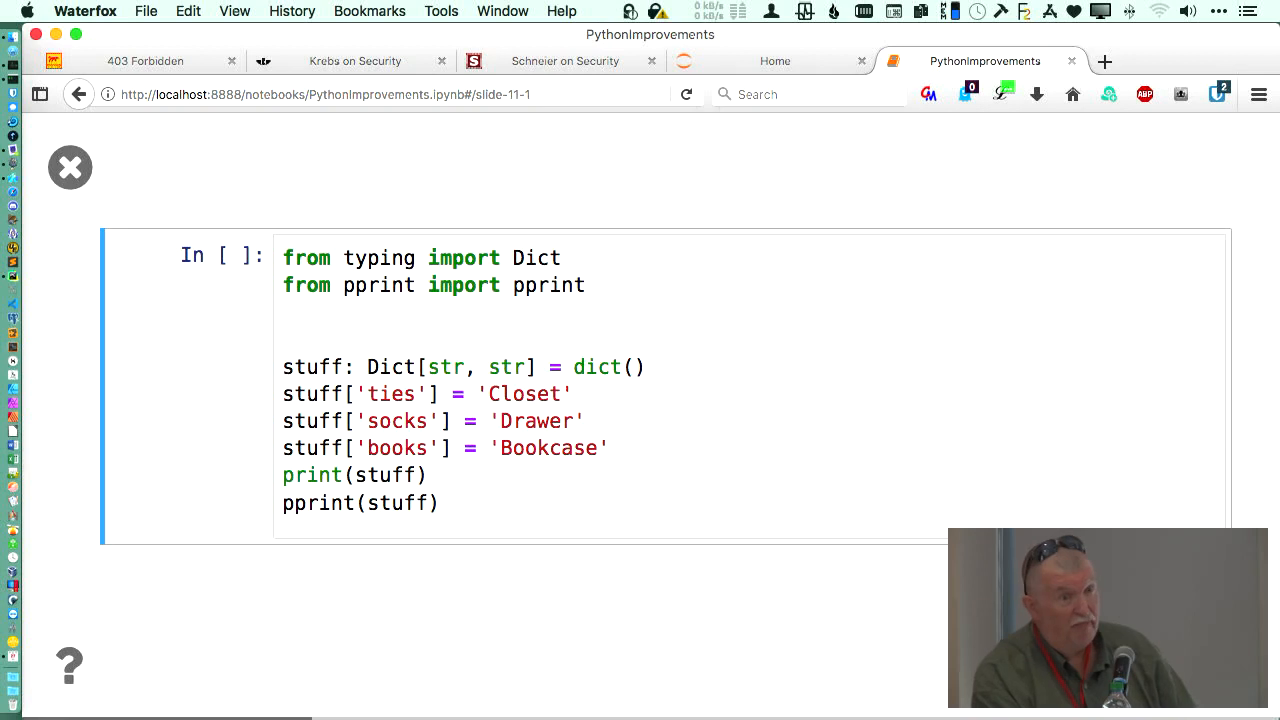
Step: Run the Dict-annotated dictionary cell to compare print and pprint output
key("shift+enter")
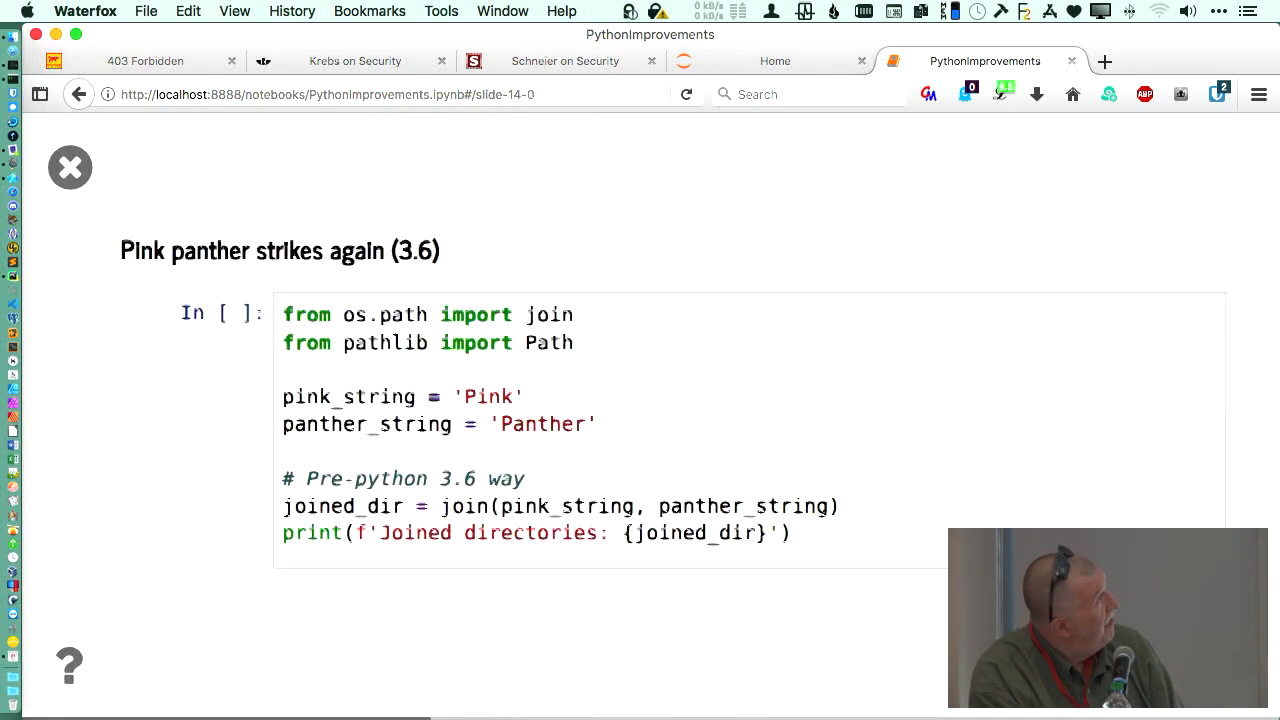
Step: Advance from the pathlib path-joining slide to the SHA3-512 hashing slide
key("Right")
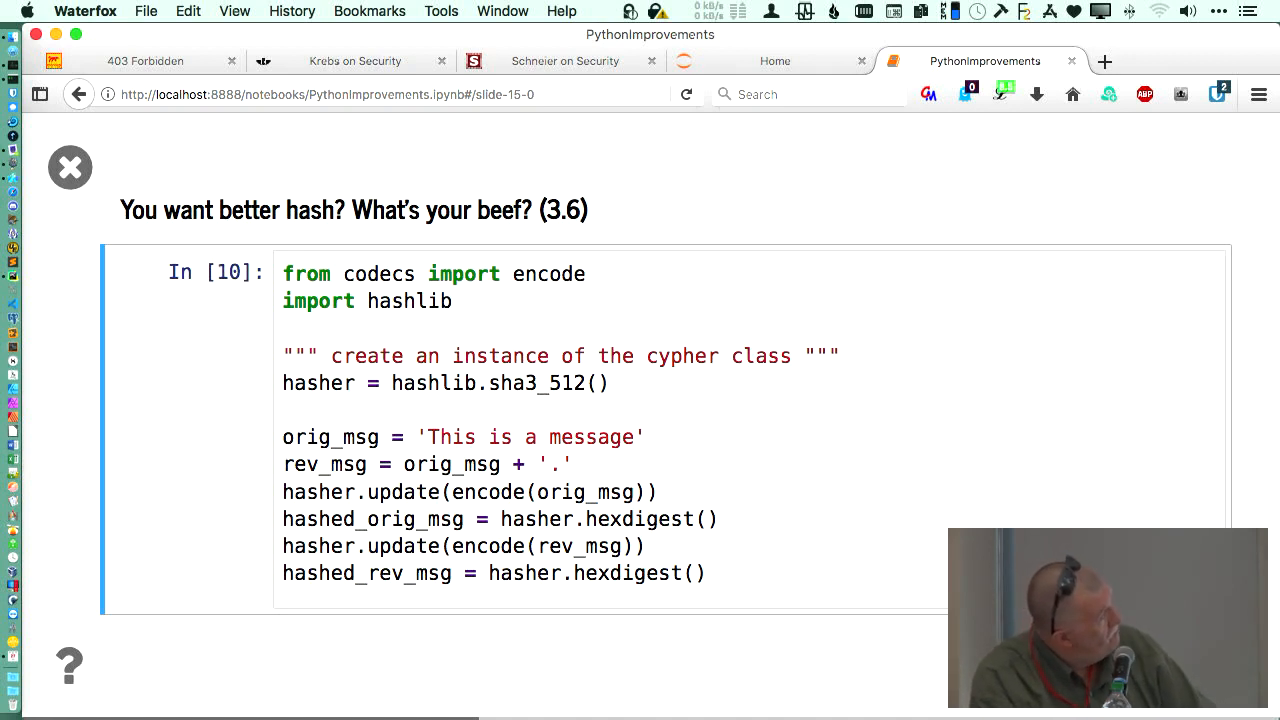
key("shift+enter")
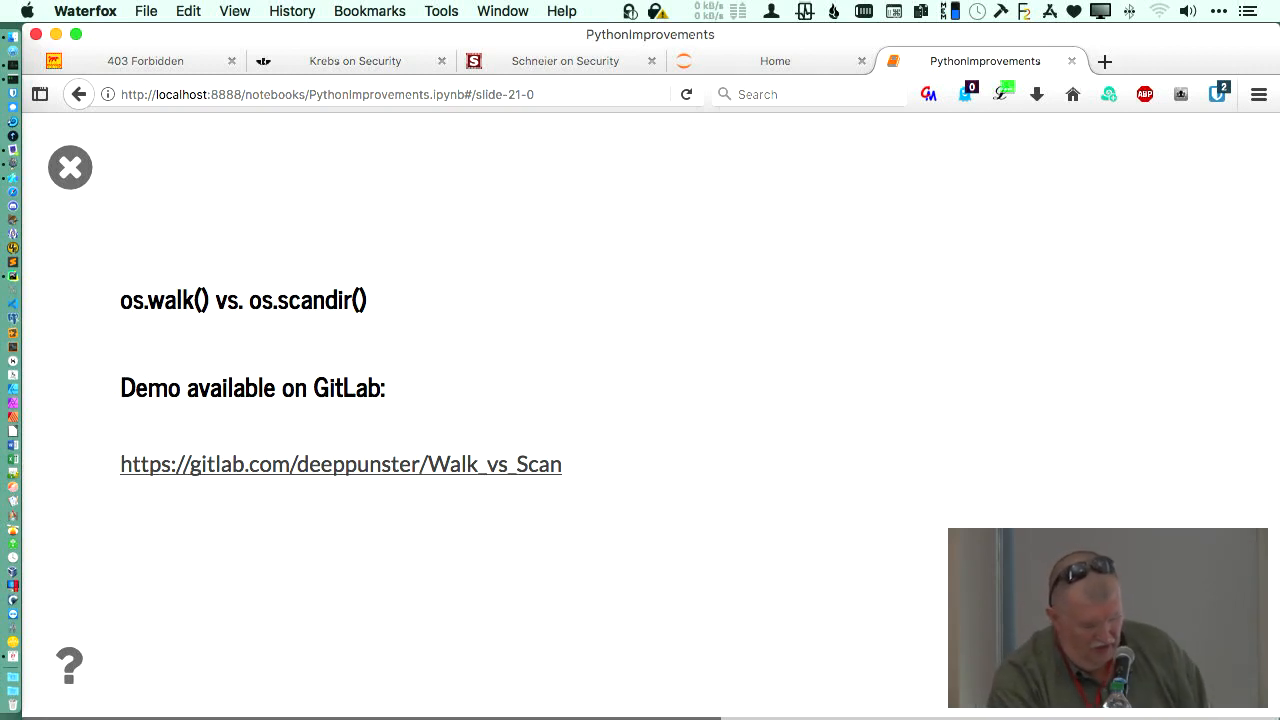
key("Right")
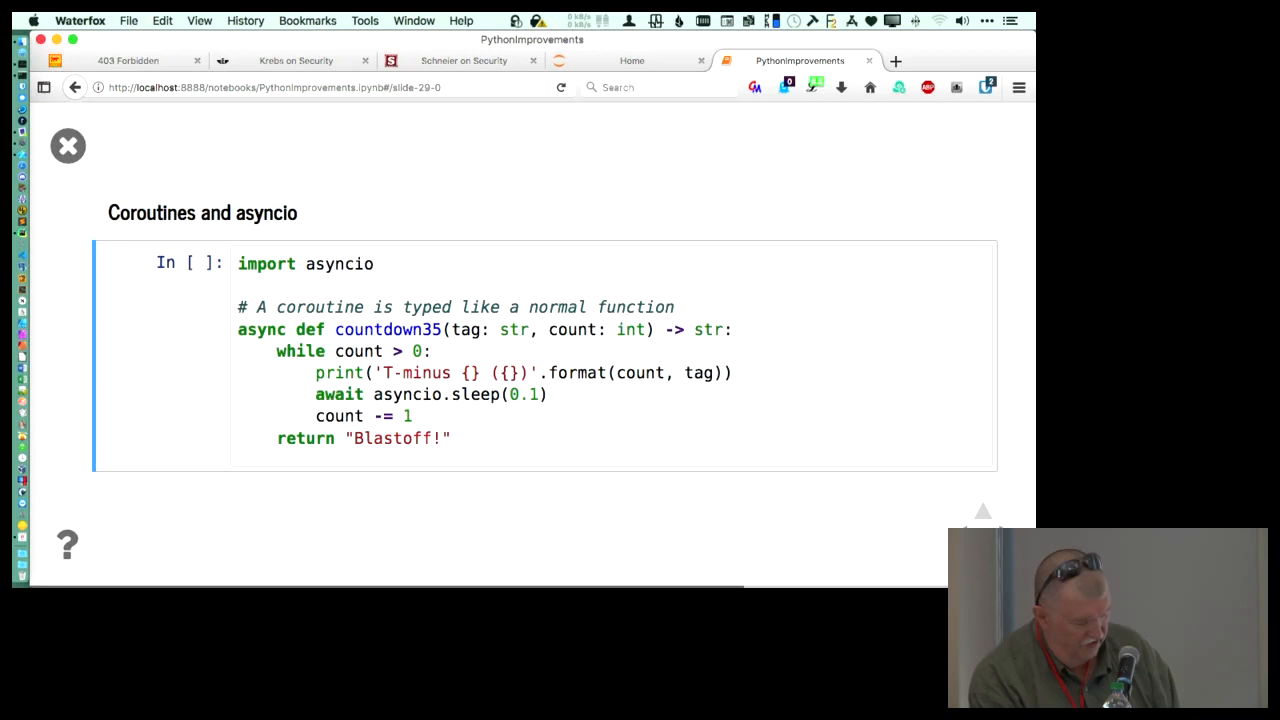
key("Right")
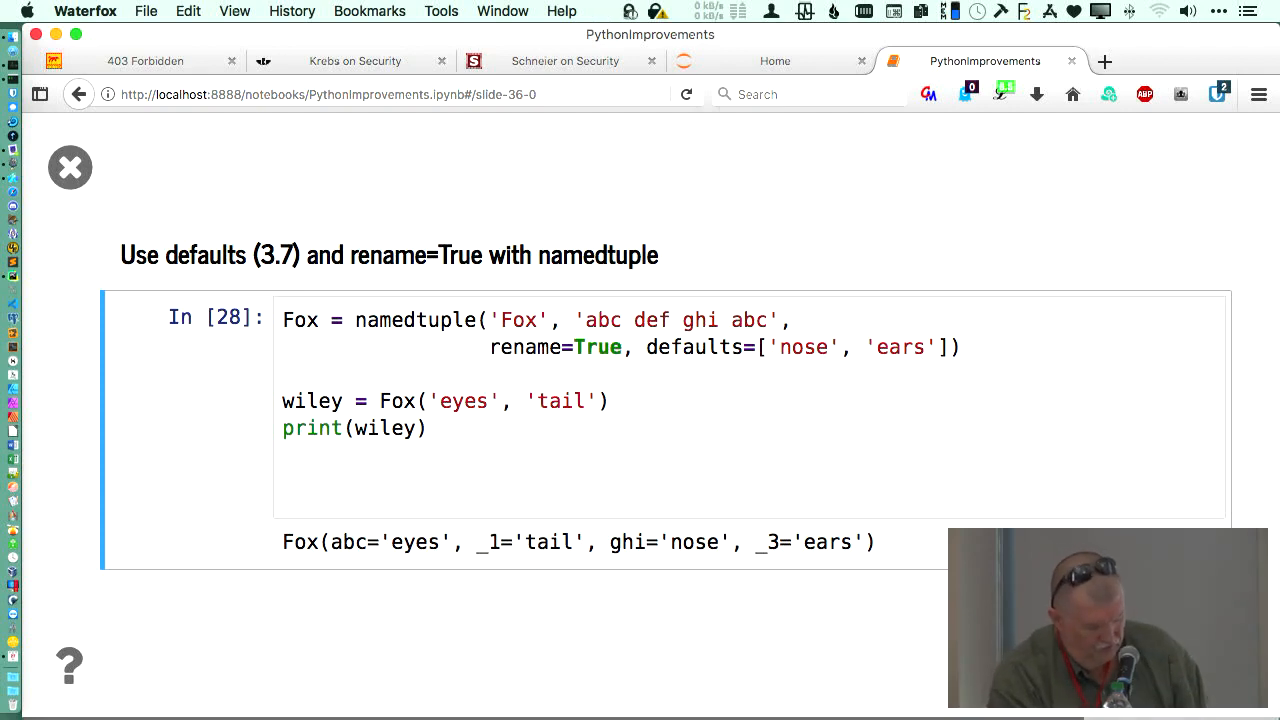
Step: Advance to the 'NamedTuple from typing - the deluxe version' title slide
key("Right")
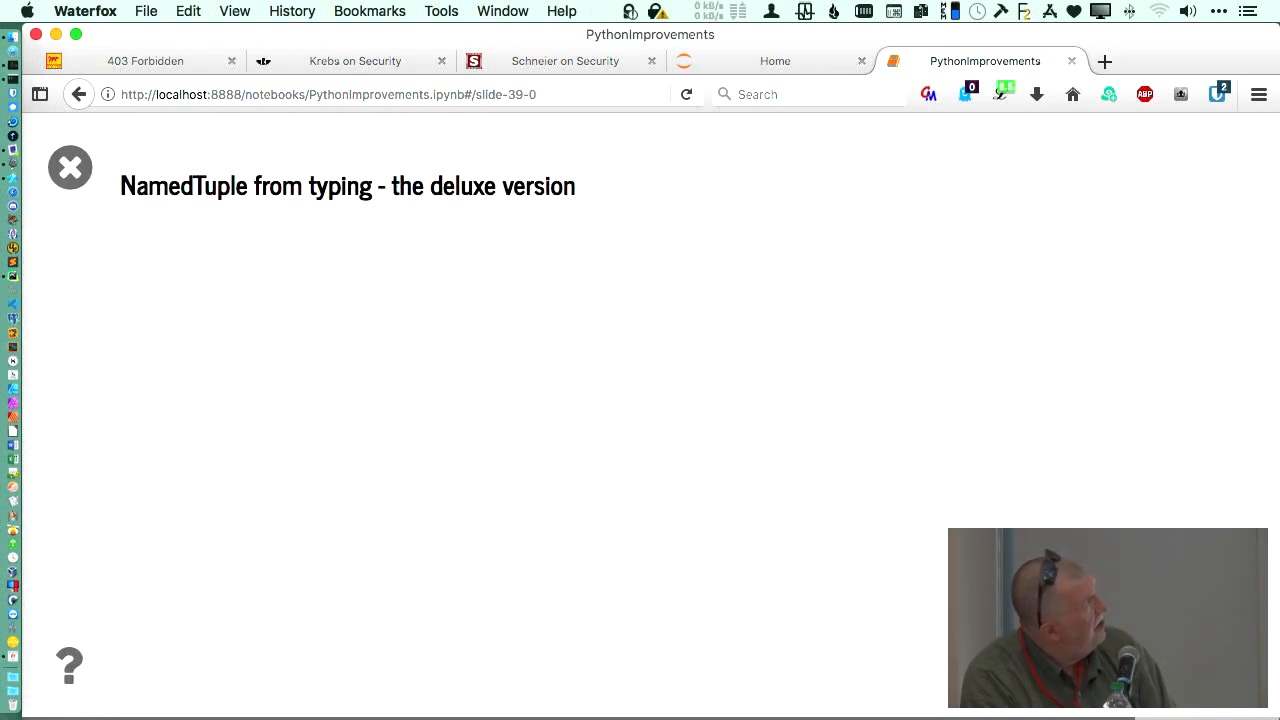
Step: Step back to the 'An example with:' slide showing the Gender Enum cell
key("Left")
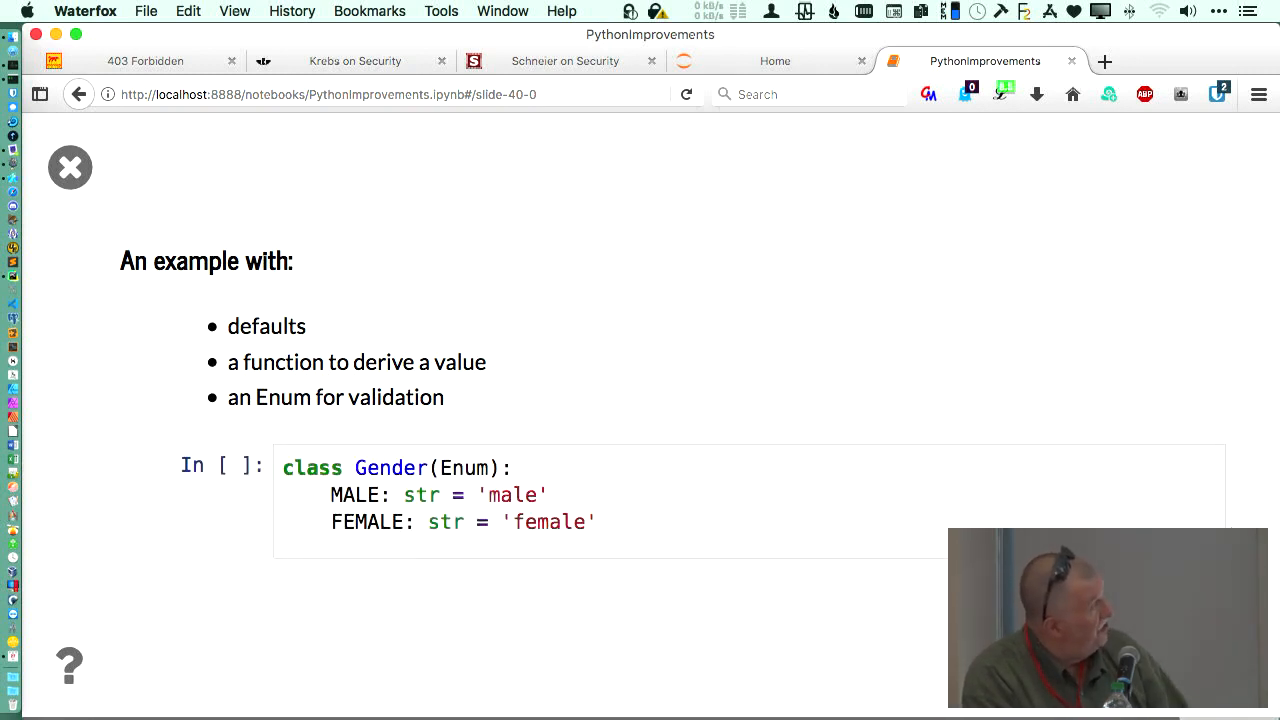
Step: Select the Duck NamedTuple cell and scroll to its repr and cooking_time methods
left_click(400, 490)
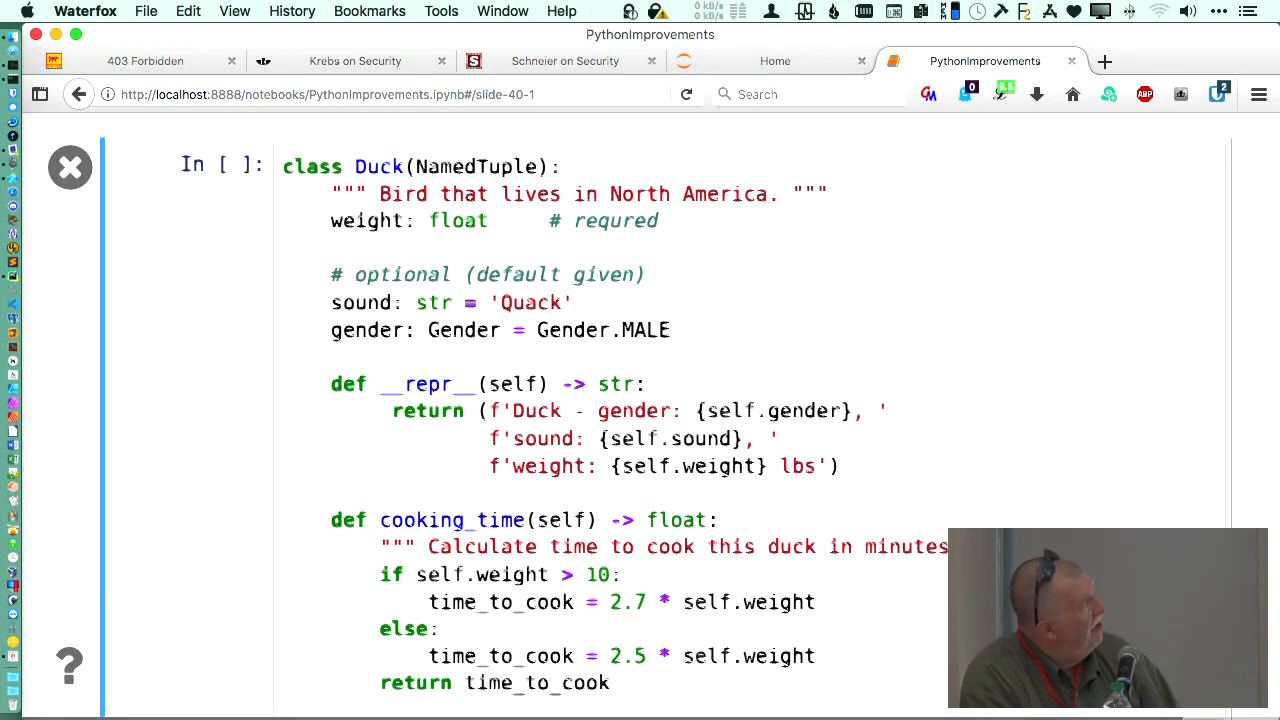
scroll("down", 3)
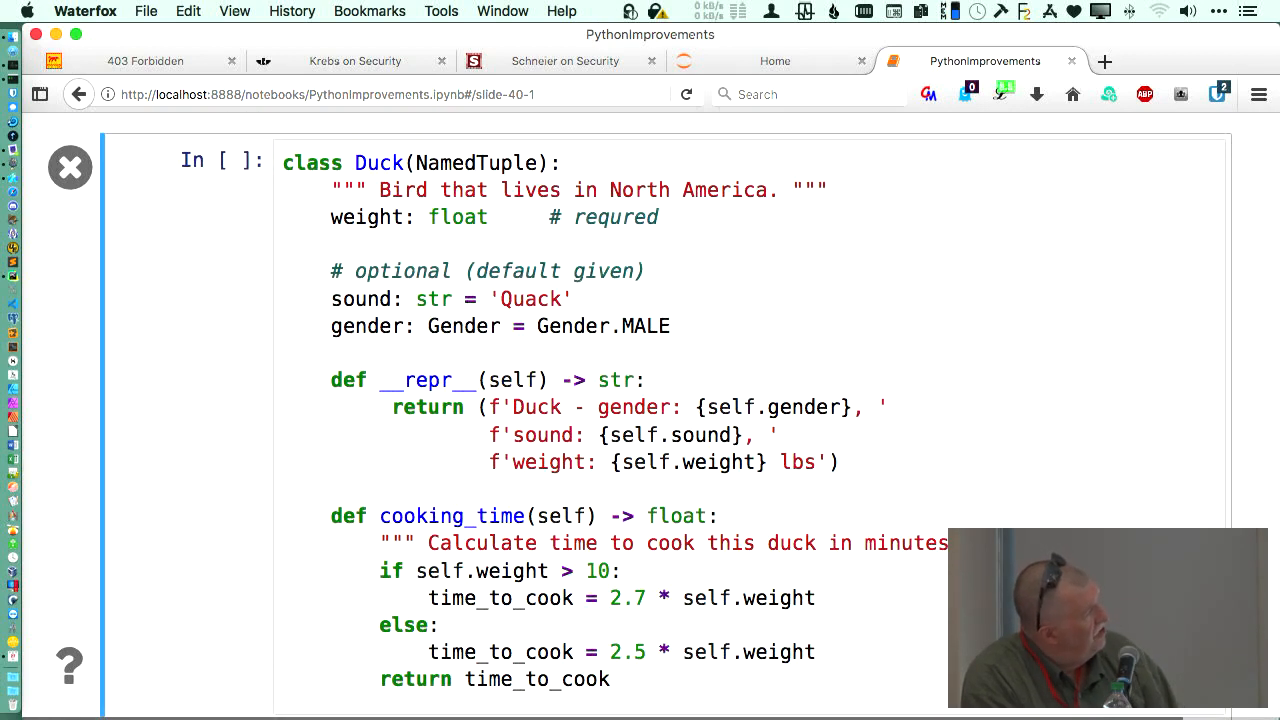